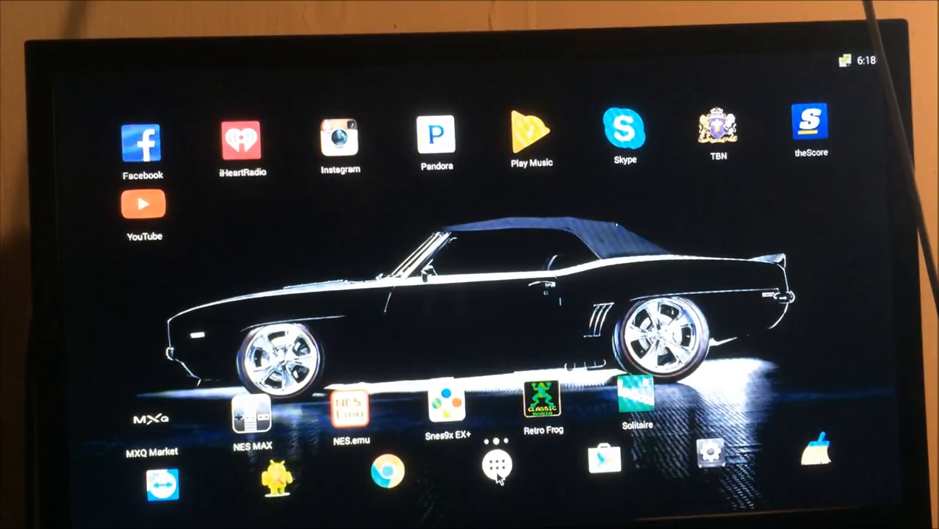
- Launch Google Play Store from the Android TV launcher
left_click(496, 465)
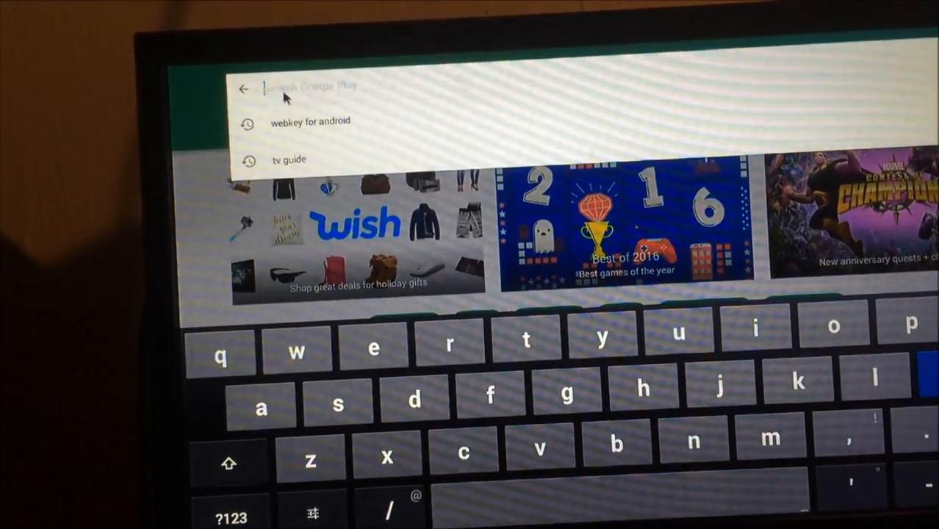
- Search for 'webkey' and install the Webkey (ROOT REQUIRED) app
left_click(295, 349)
type("webk")
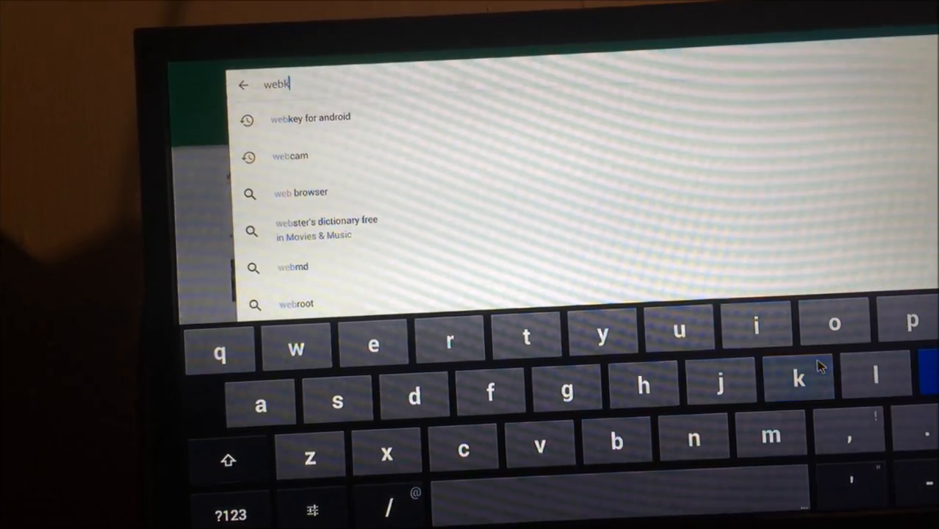
type("e")
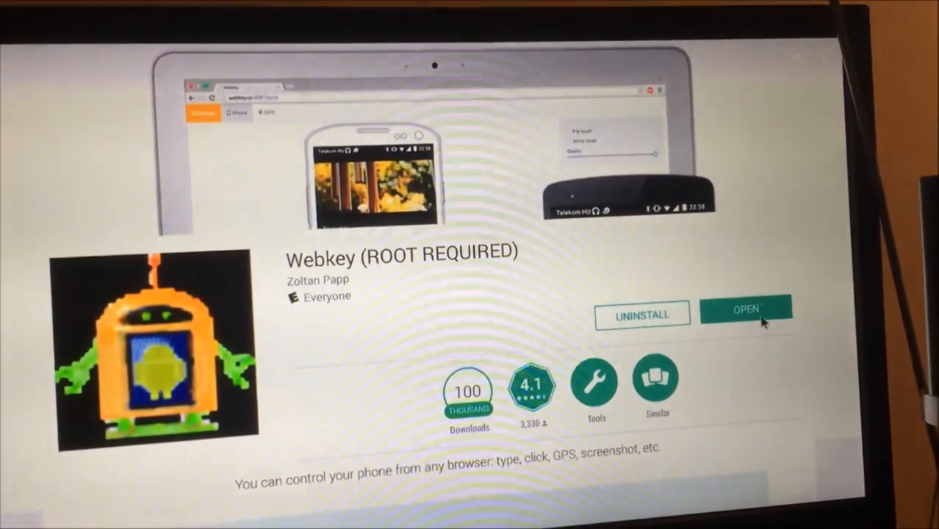
- Launch the newly installed Webkey app from its Play Store page
left_click(746, 310)
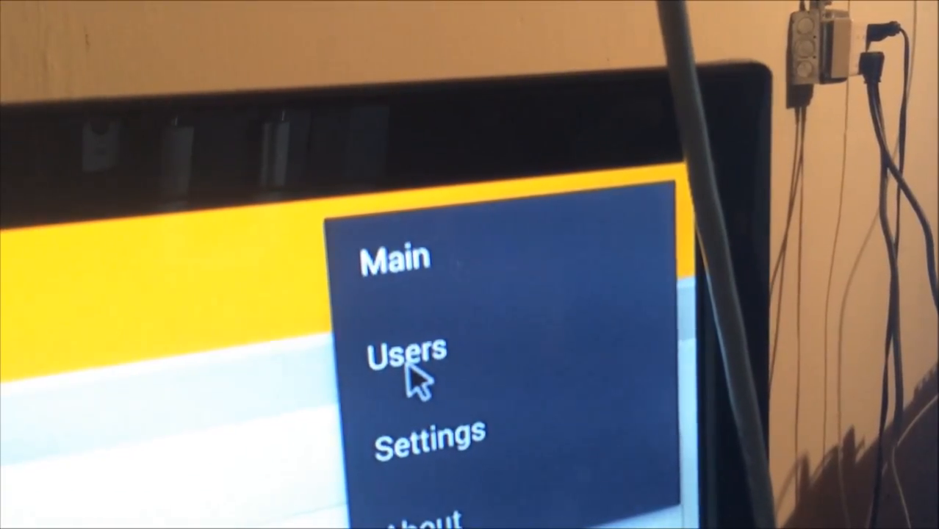
- Go to Webkey's Users page listing the registered user account
left_click(409, 353)
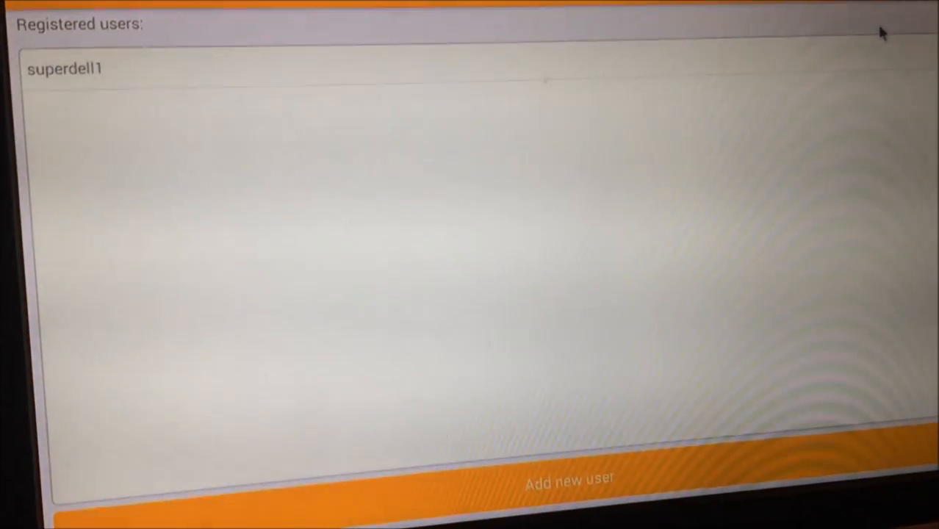